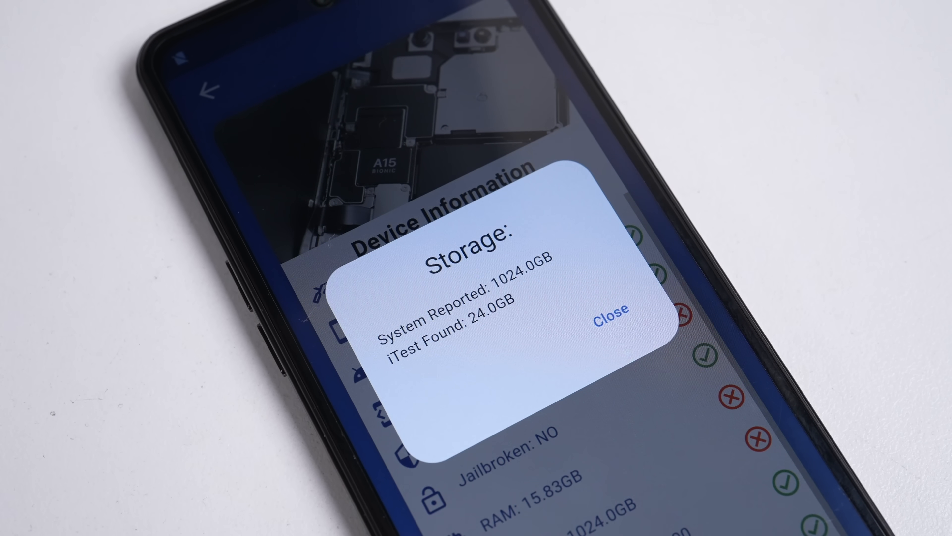
- Dismiss the storage and light sensor alerts to reach the Test Results list, light sensor failed
{"action": "left_click", "coordinate": [612, 317]}
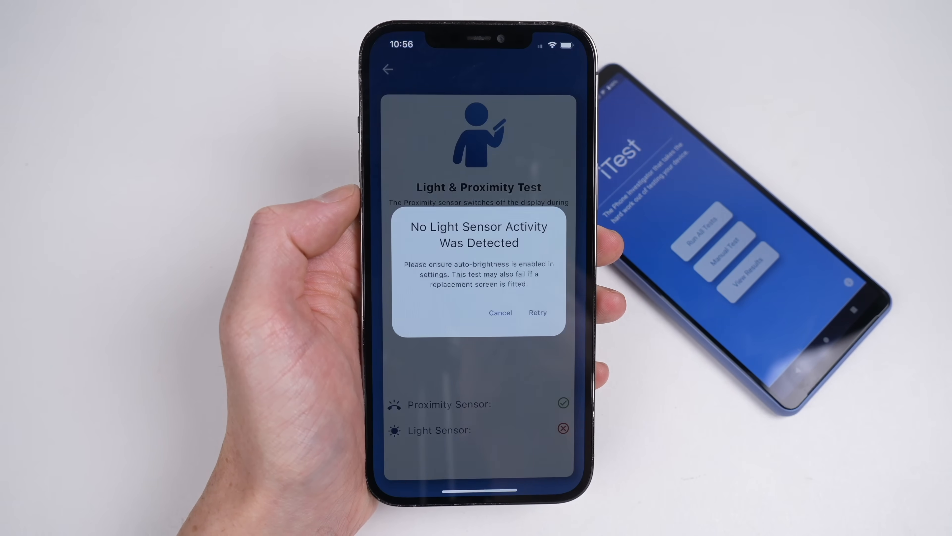
{"action": "left_click", "coordinate": [500, 313]}
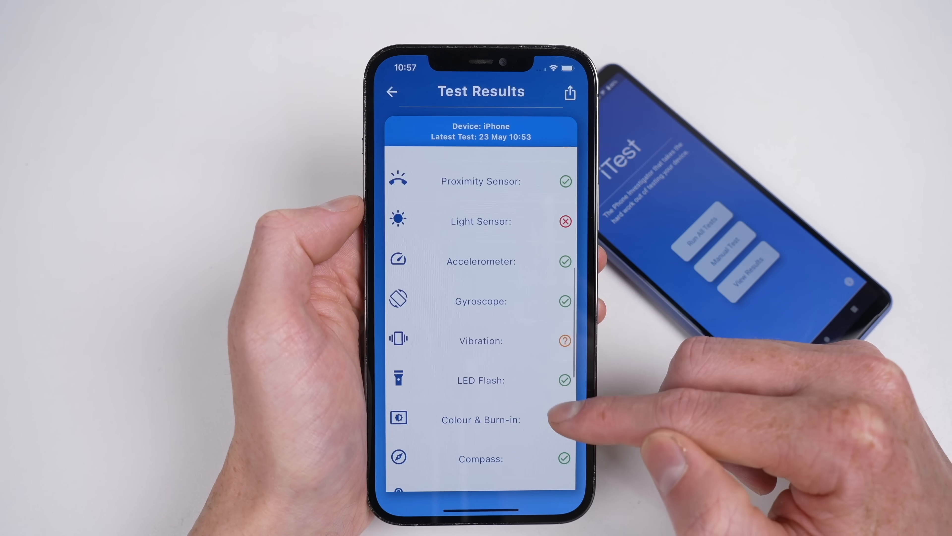